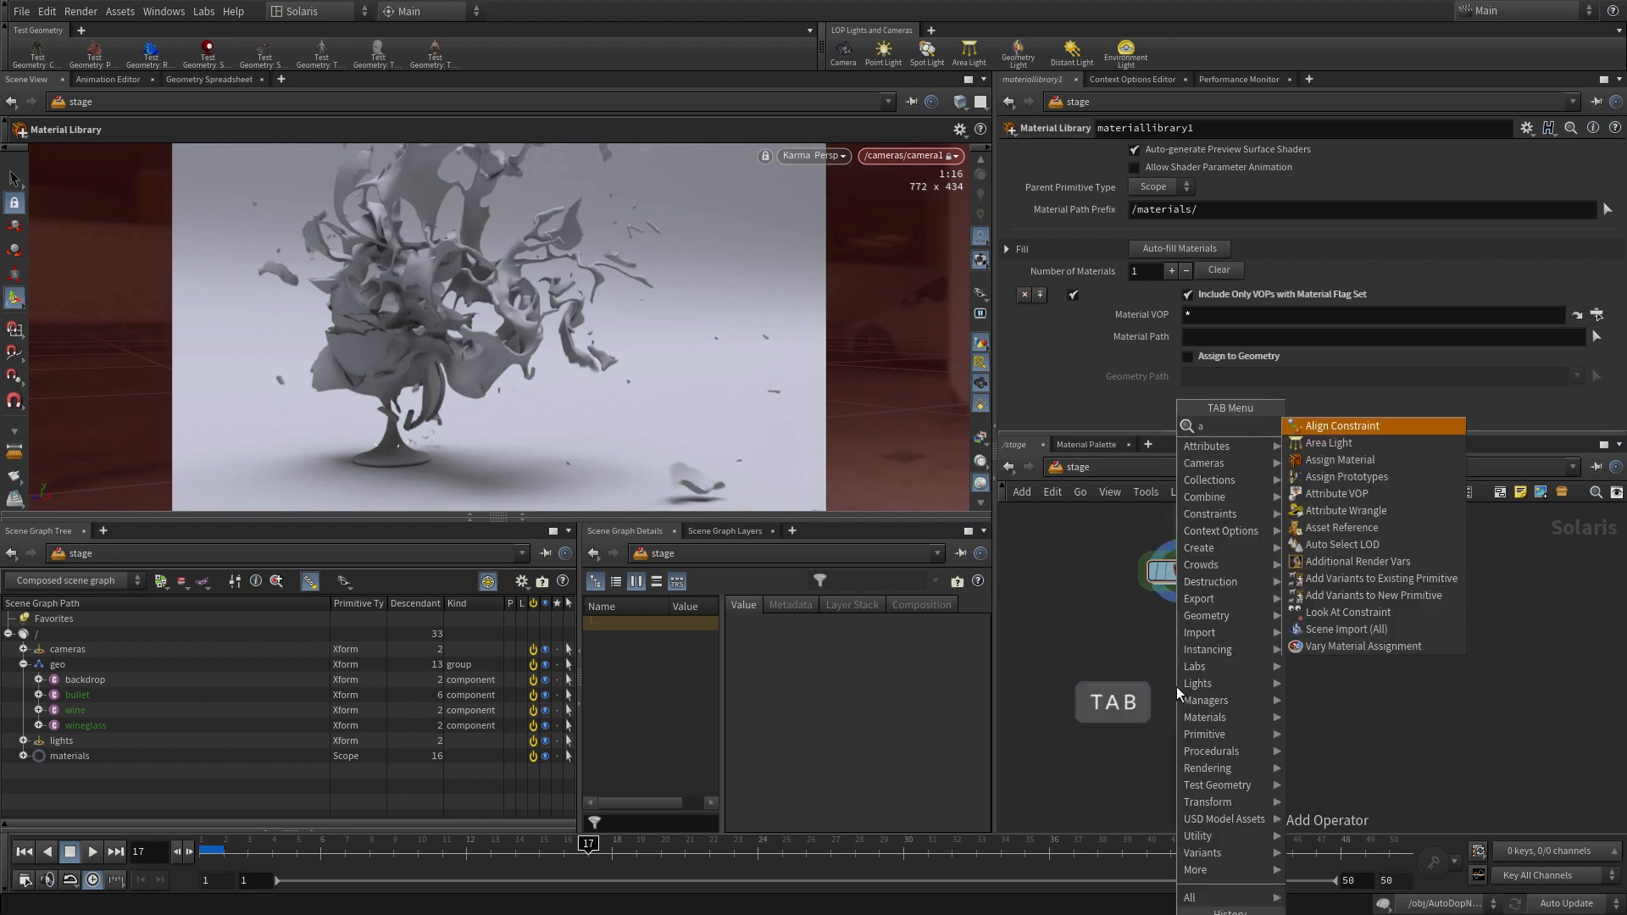
Add an Assign Material LOP targeting /geo/bullet, /geo/wine and /geo/wineglass
{"action": "left_click", "coordinate": [1340, 459]}
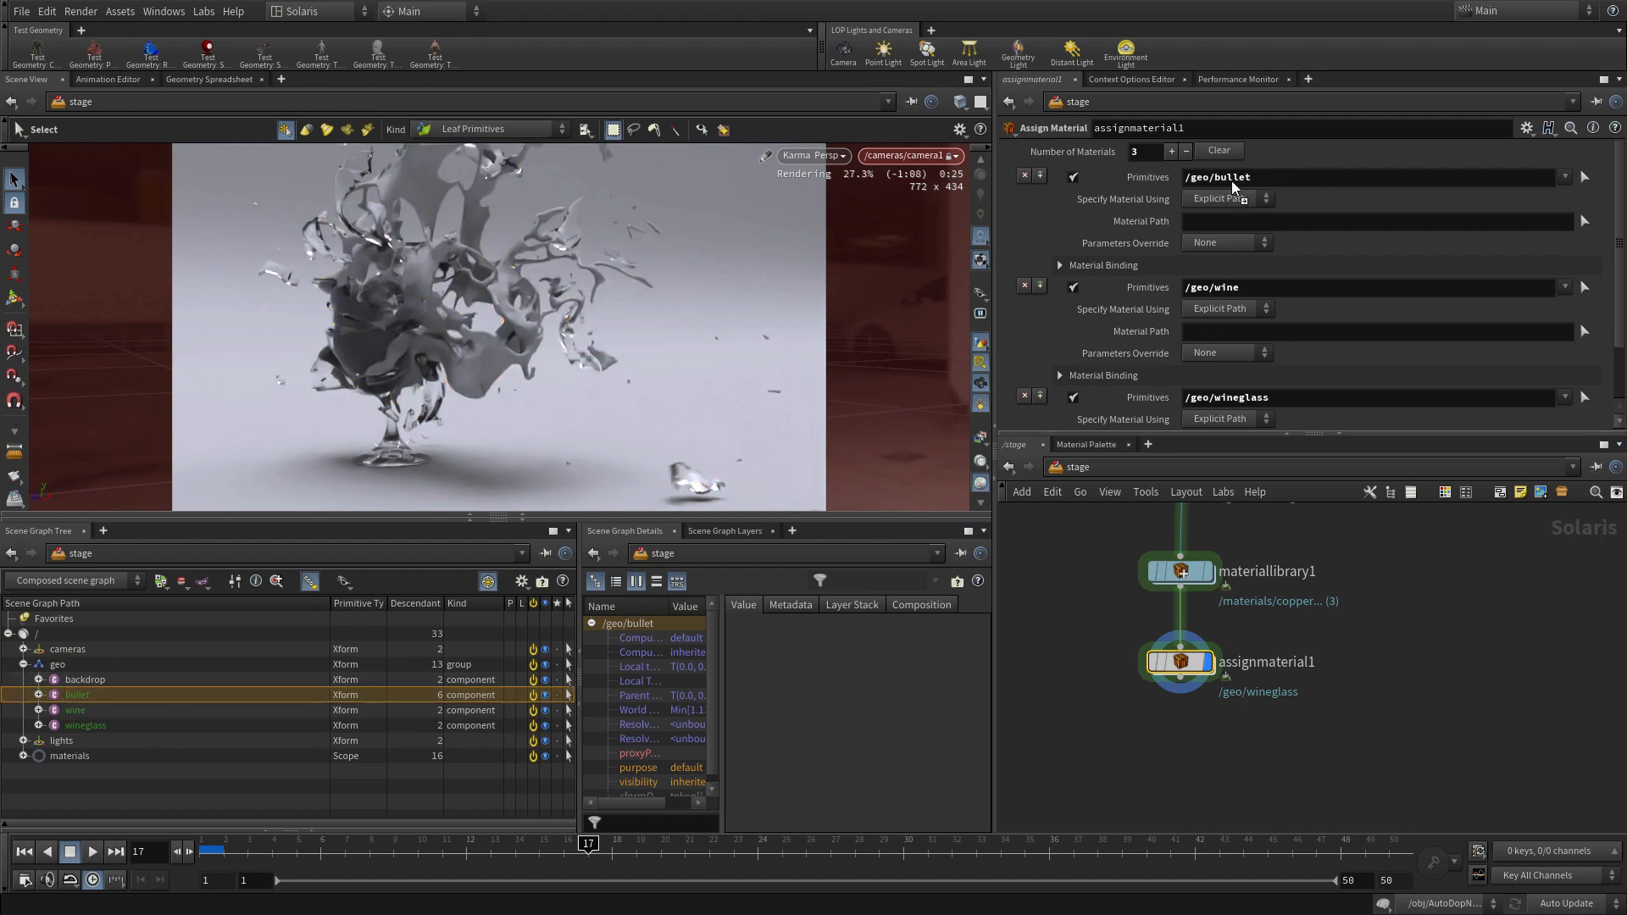
{"action": "mouse_move", "coordinate": [1381, 399]}
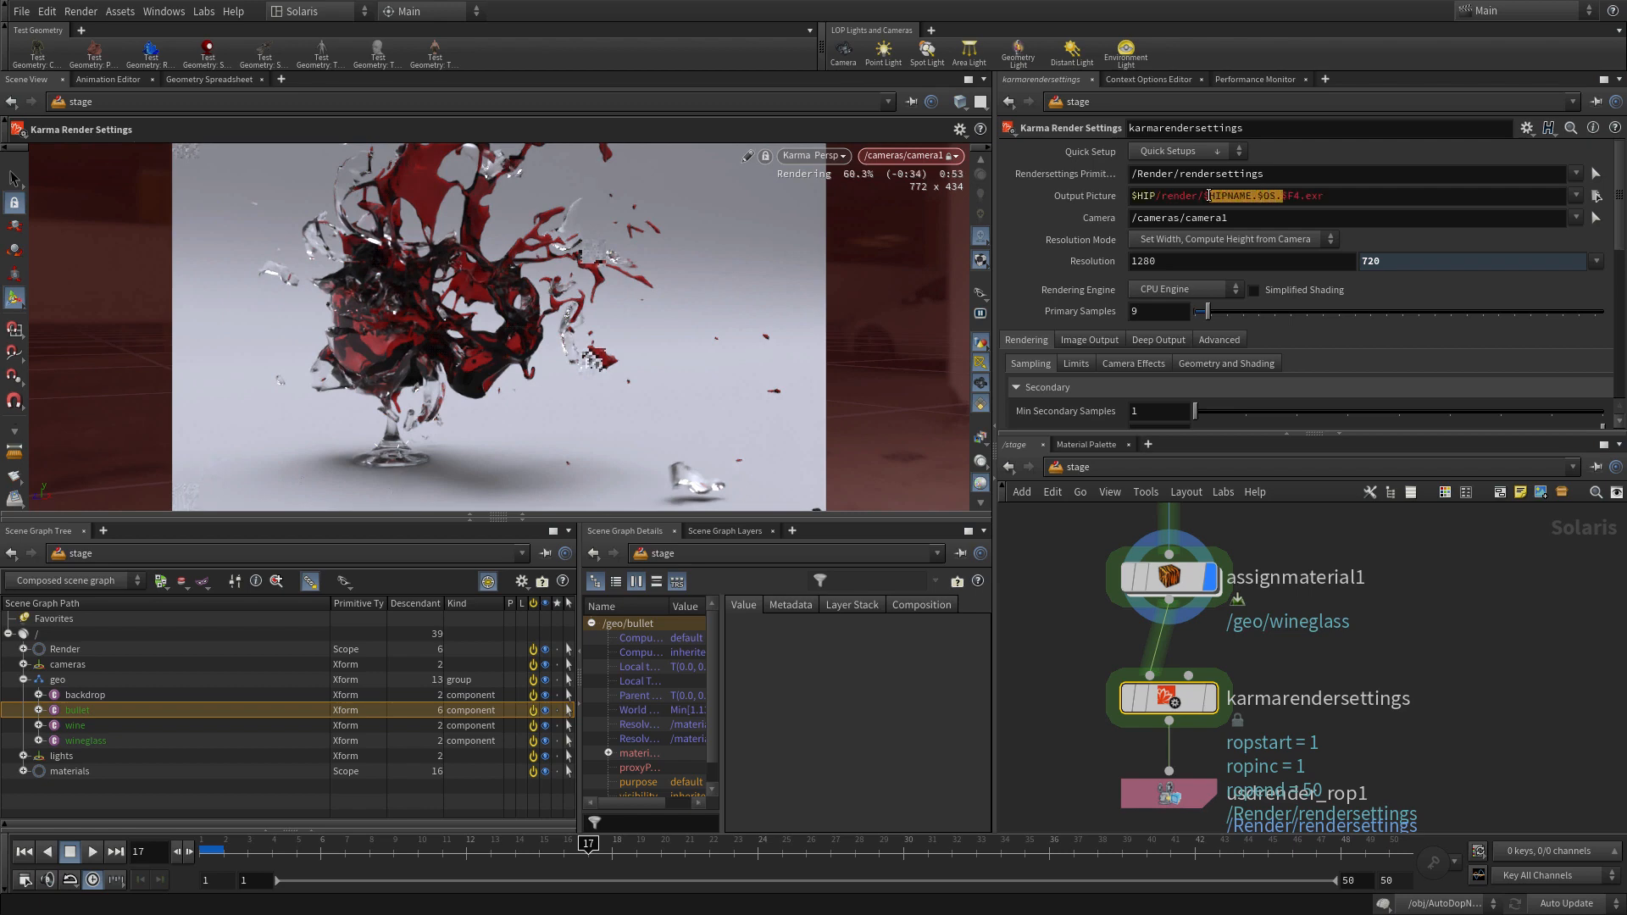
Scroll the Karma settings to set 1280x720 resolution and 9 primary and secondary samples
{"action": "scroll", "scroll_direction": "down", "scroll_amount": 3}
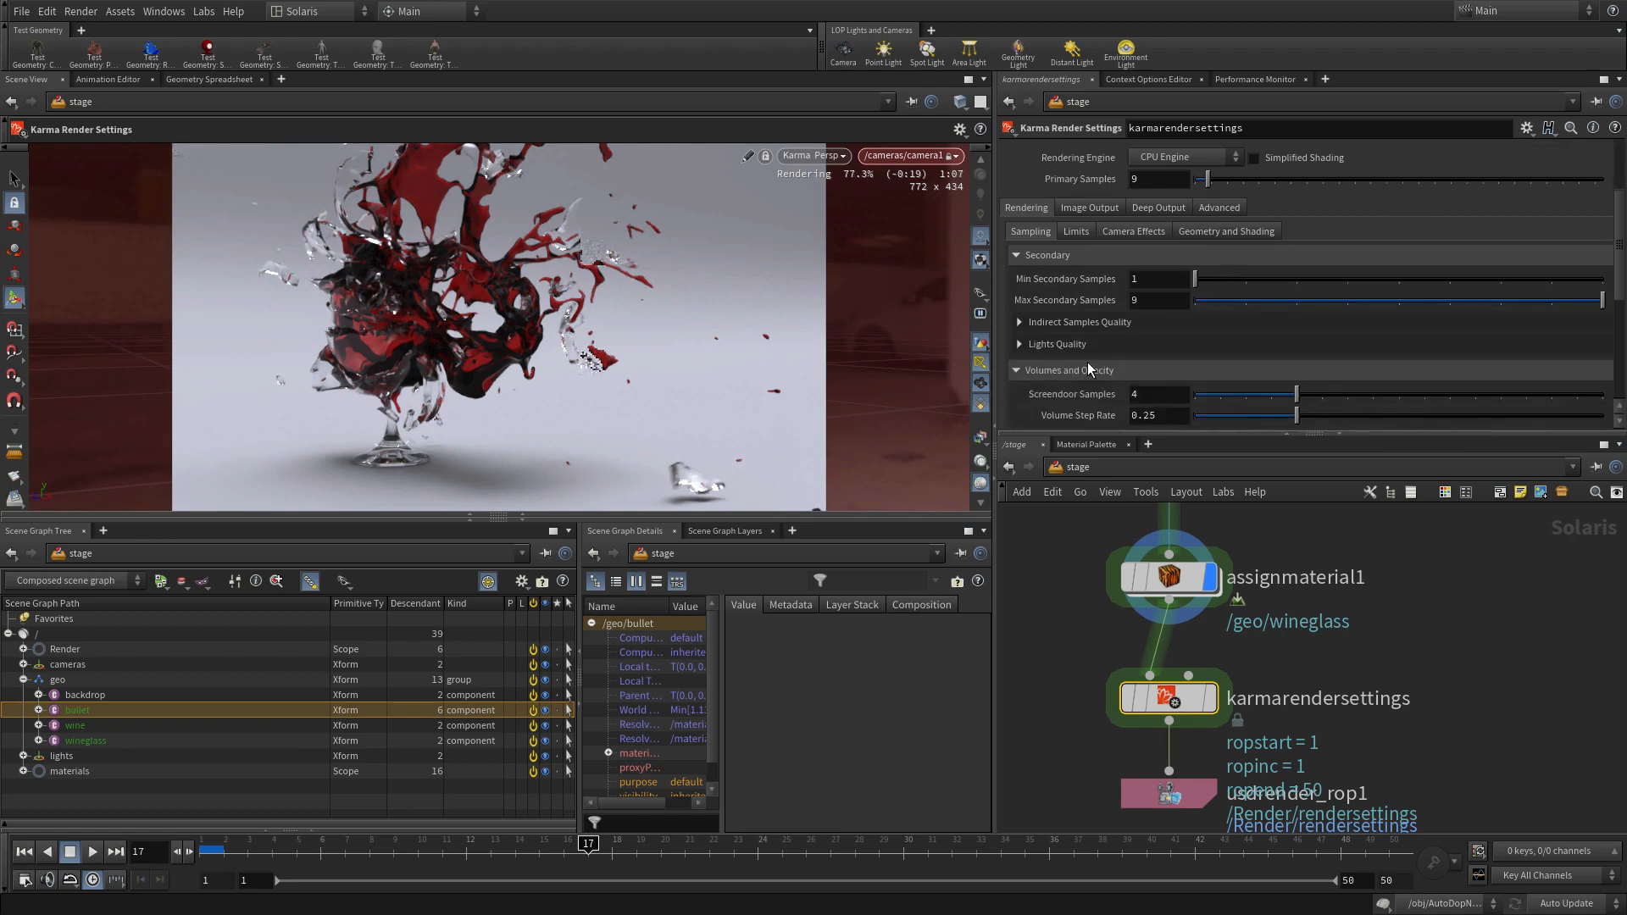
{"action": "left_click", "coordinate": [1088, 207]}
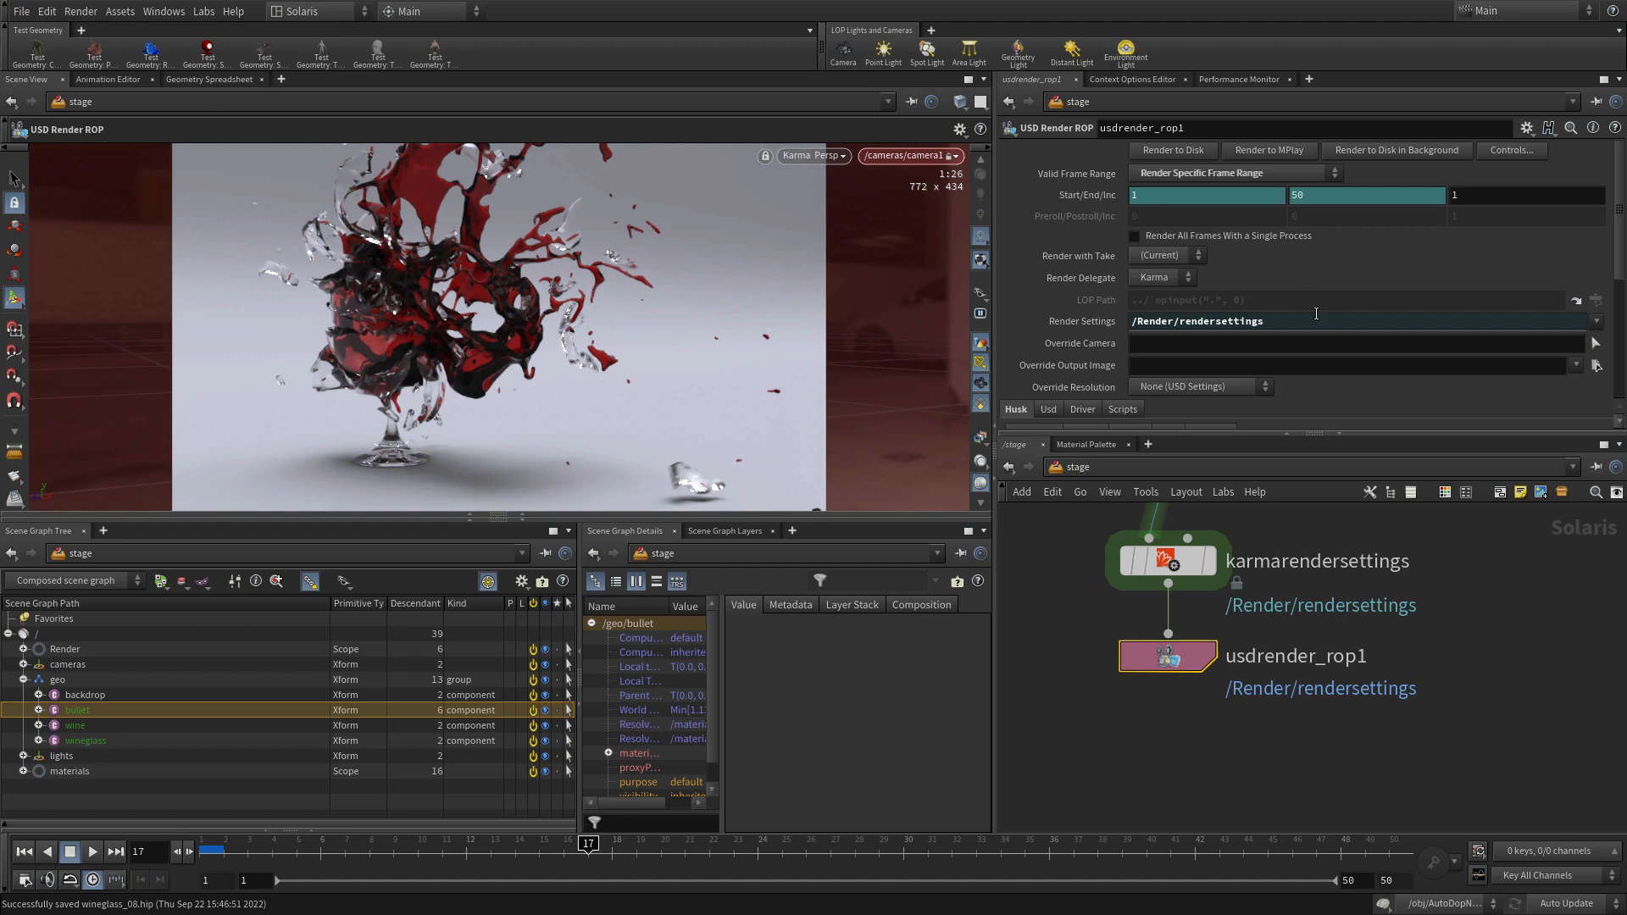
Render the 50-frame sequence to disk from usdrender_rop1
{"action": "left_click", "coordinate": [1171, 149]}
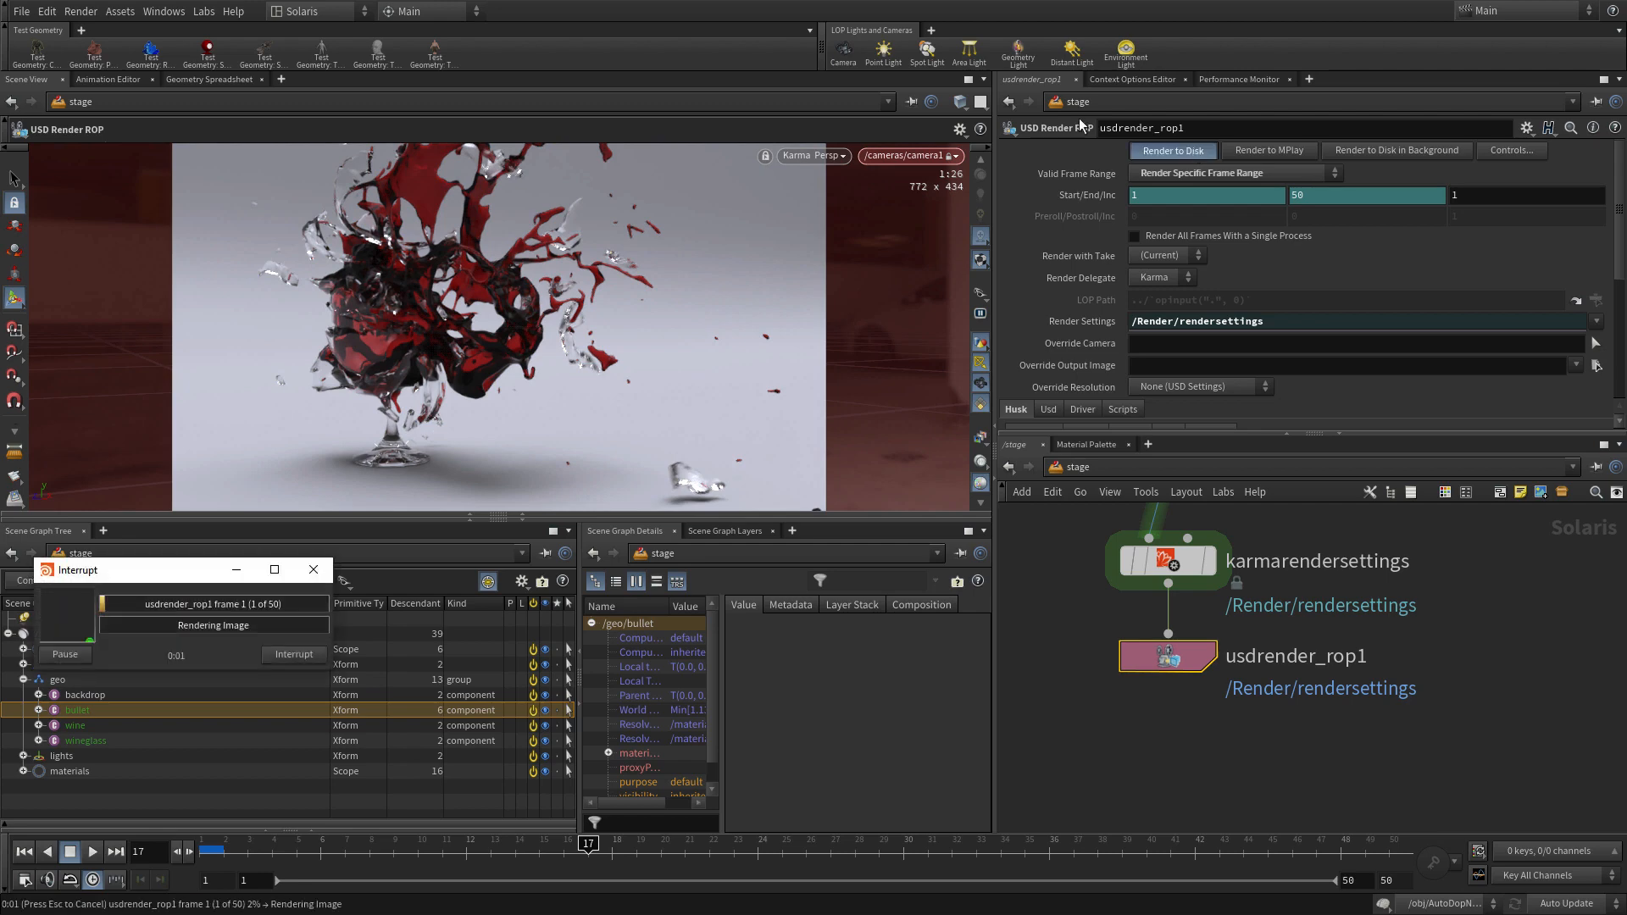